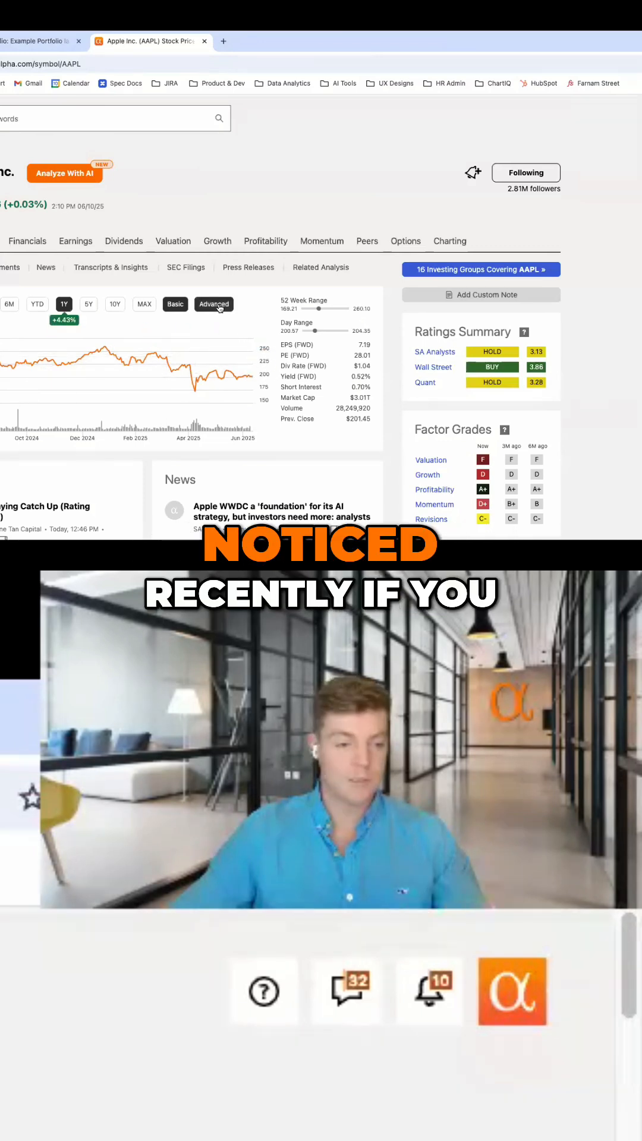
Step: Switch the AAPL price chart from the basic view to the Advanced interactive chart
{"action": "left_click", "coordinate": [214, 303]}
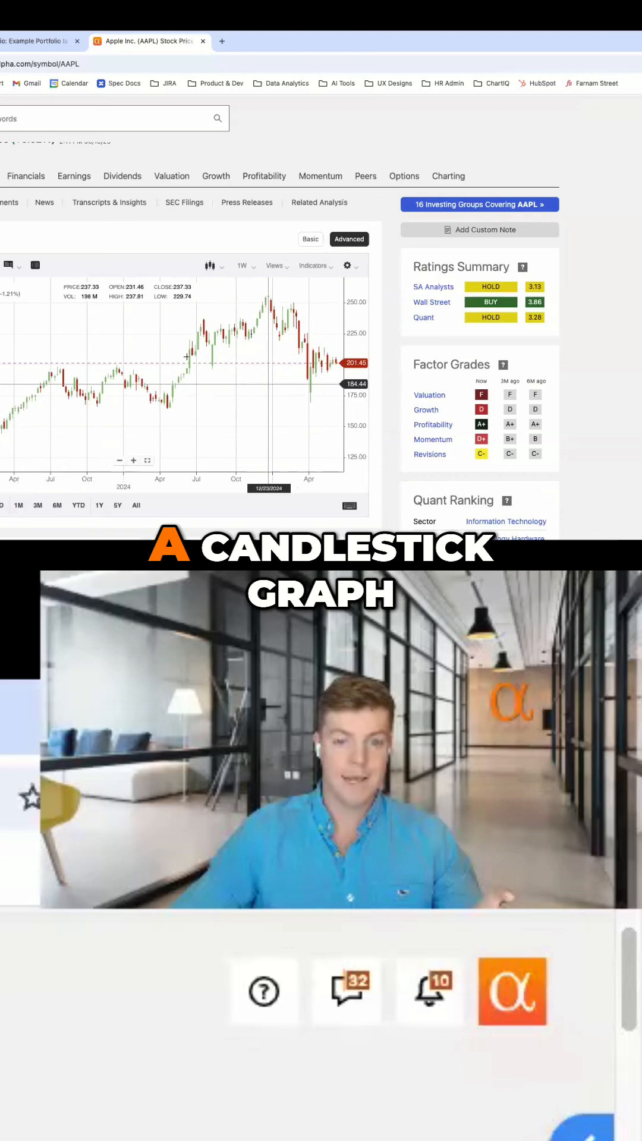
Step: Change the AAPL advanced chart type from candlesticks to Mountain
{"action": "left_click", "coordinate": [209, 265]}
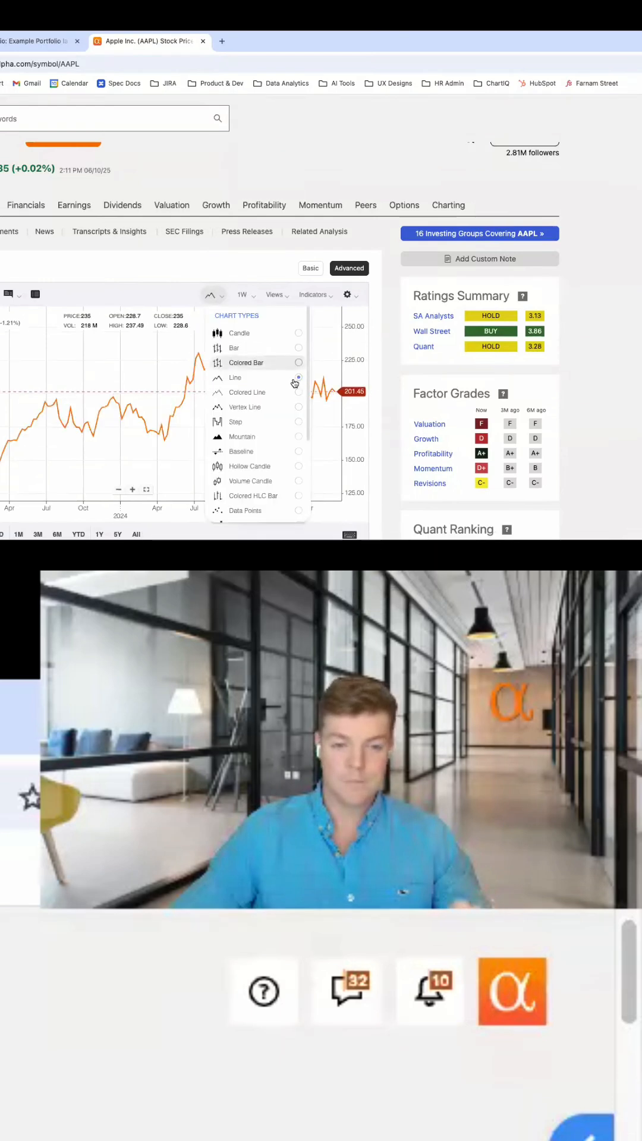
{"action": "left_click", "coordinate": [241, 436]}
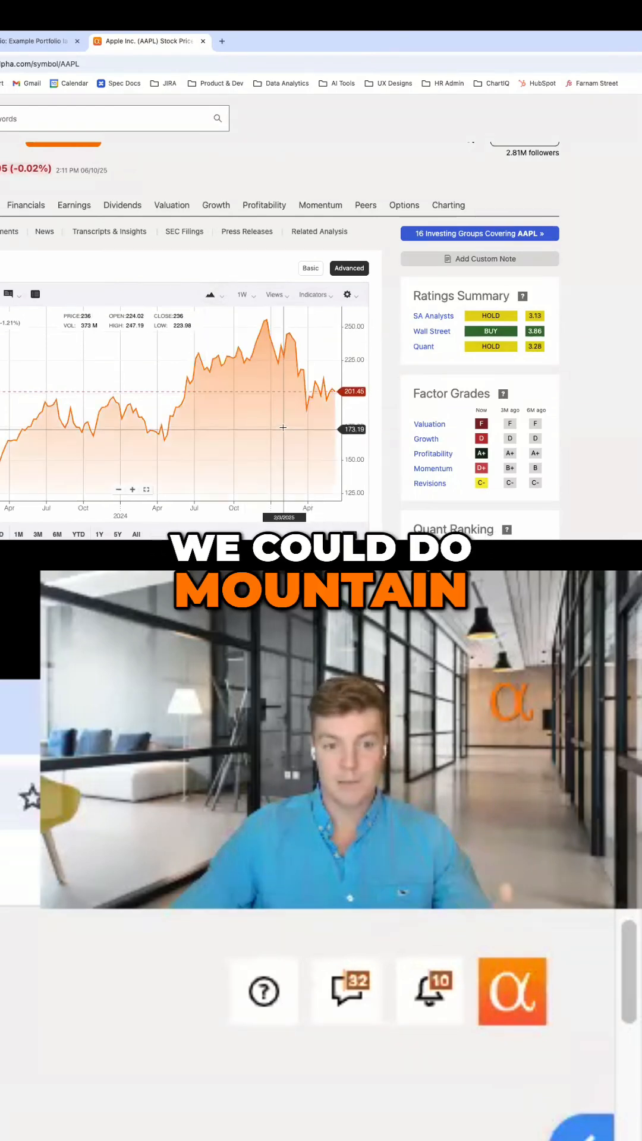
{"action": "left_click", "coordinate": [210, 295]}
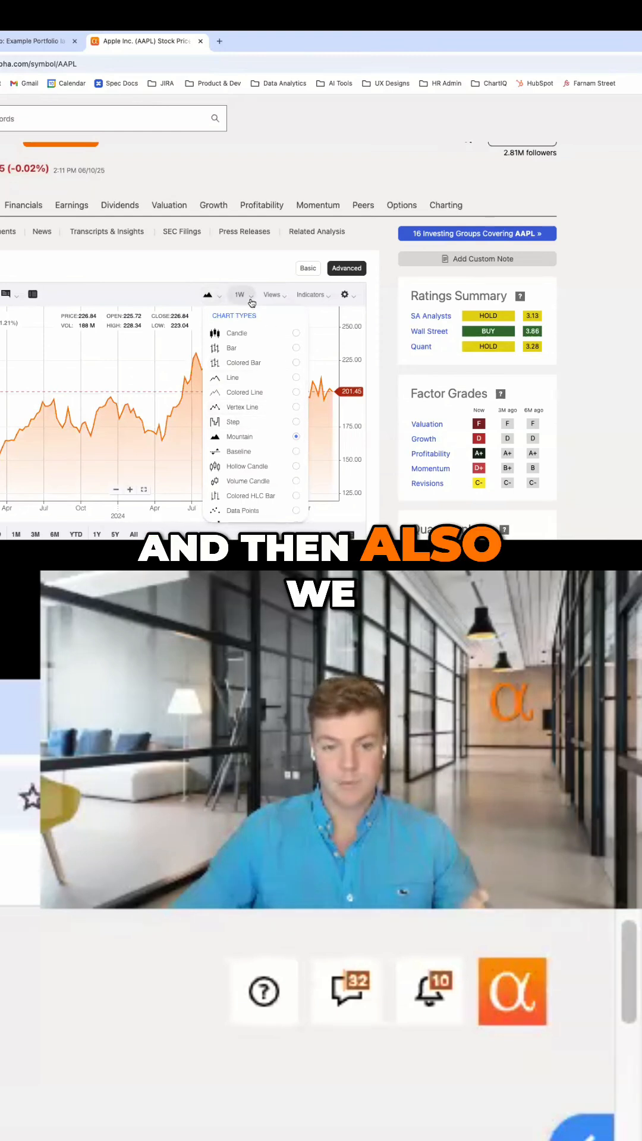
Step: Show six months (6M) of AAPL prices at a 1D daily interval
{"action": "left_click", "coordinate": [240, 295]}
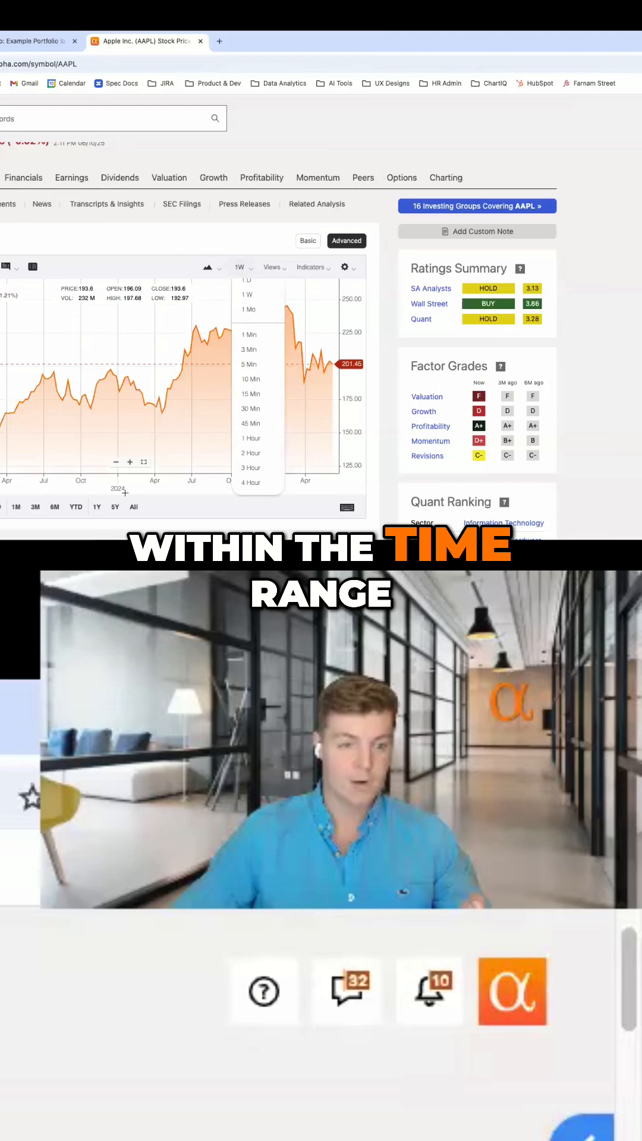
{"action": "left_click", "coordinate": [54, 506]}
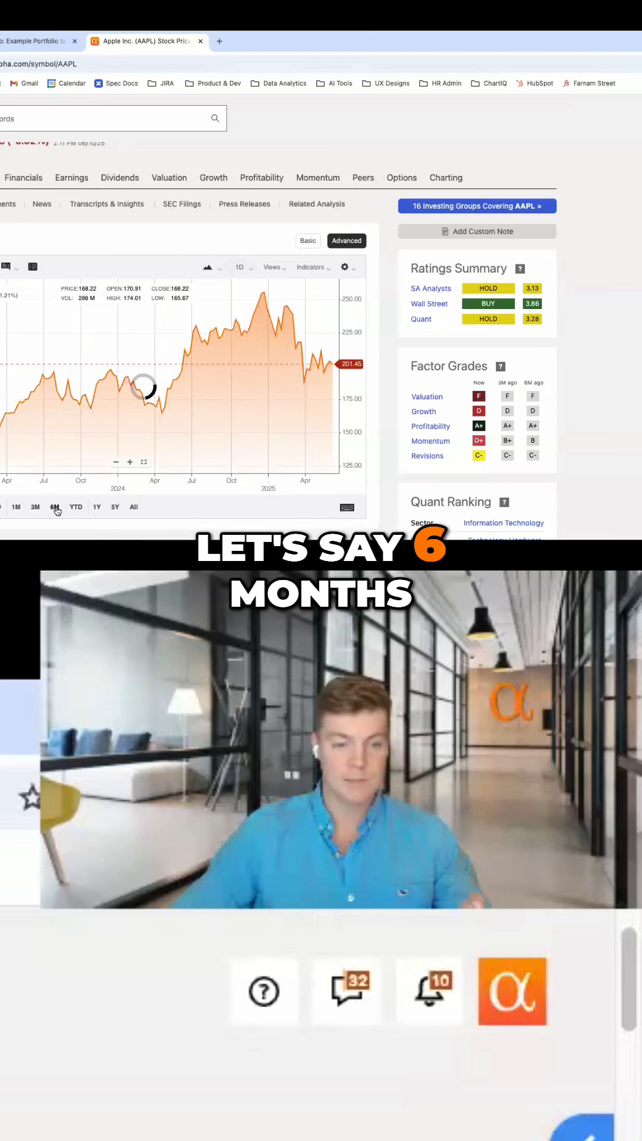
{"action": "left_click", "coordinate": [239, 267]}
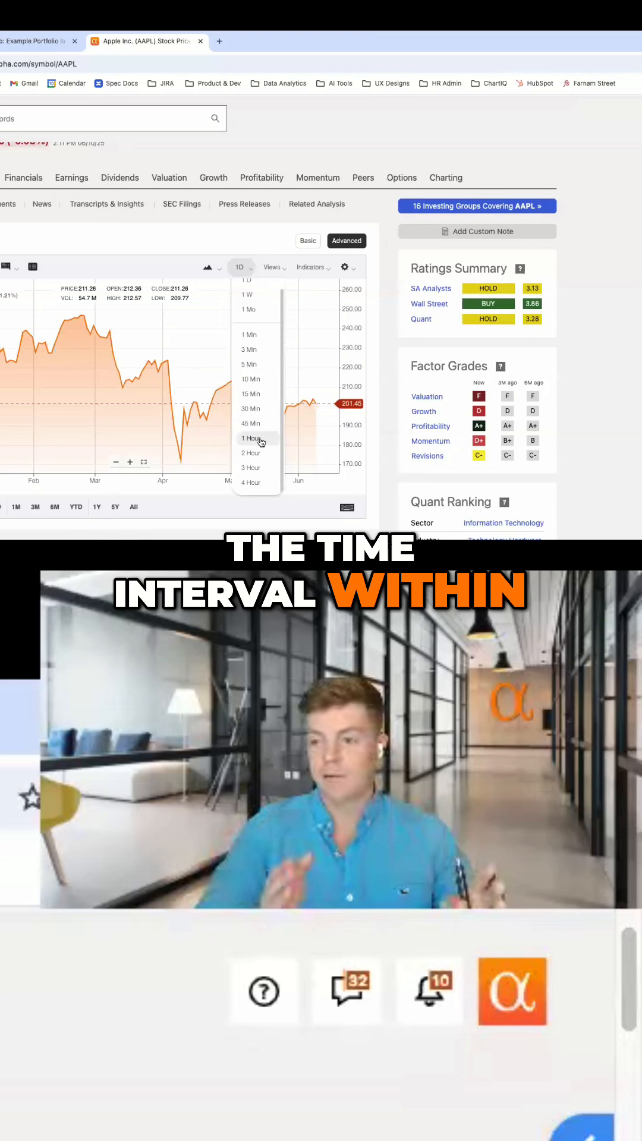
{"action": "left_click", "coordinate": [268, 266]}
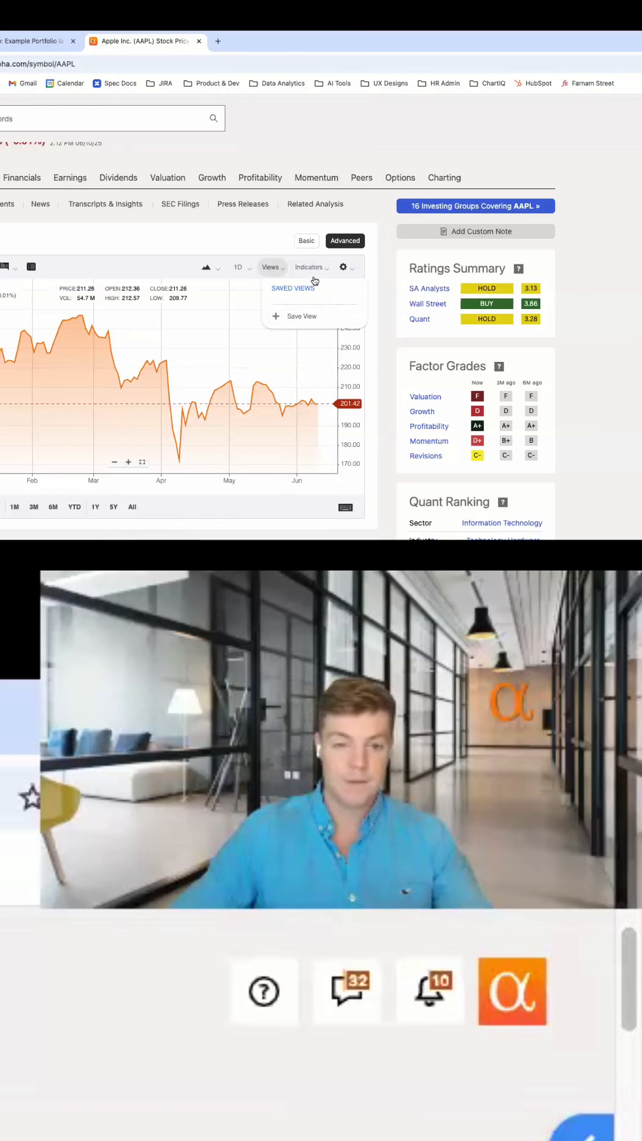
Step: Bring up the Indicators study library for the AAPL chart
{"action": "left_click", "coordinate": [309, 266]}
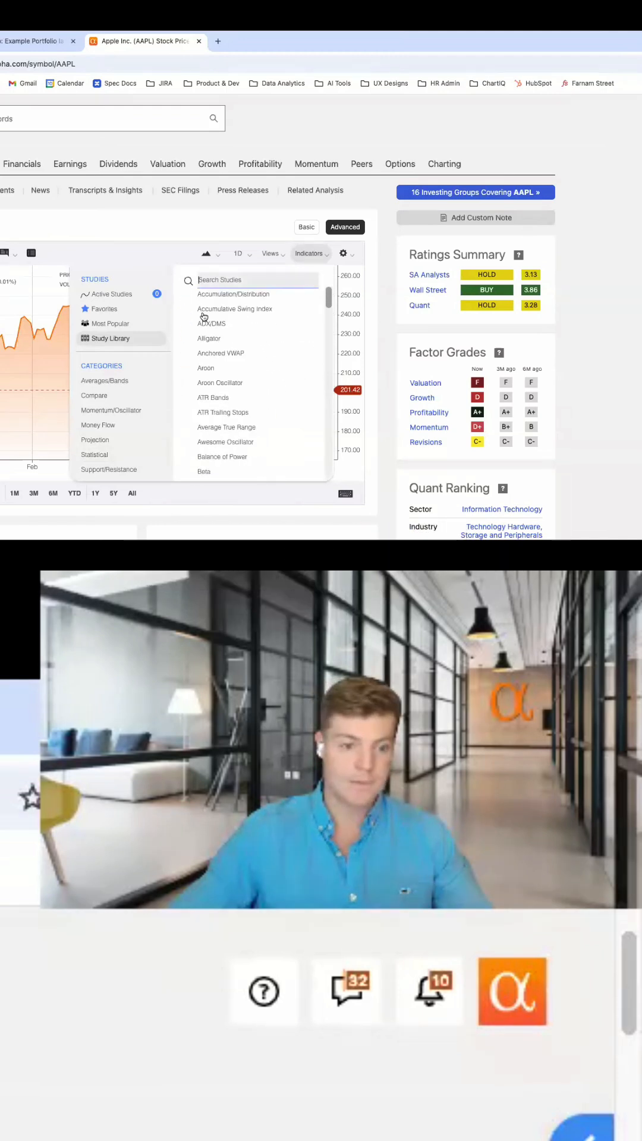
{"action": "left_click", "coordinate": [109, 323]}
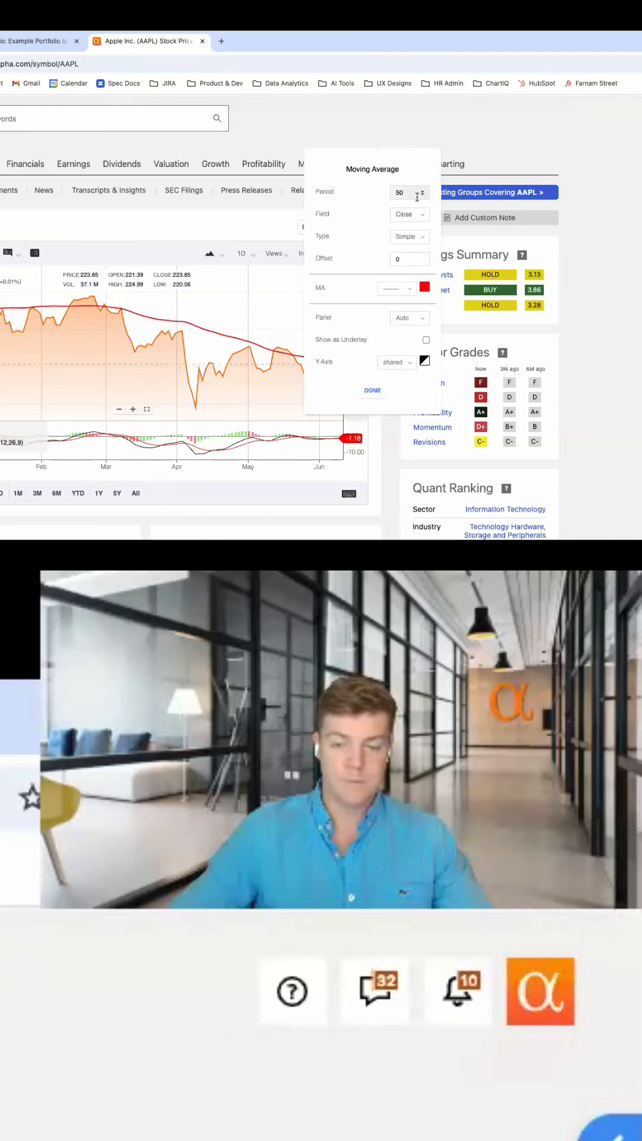
Step: Add a 200-period moving average coloured teal alongside the red average
{"action": "type", "text": "200"}
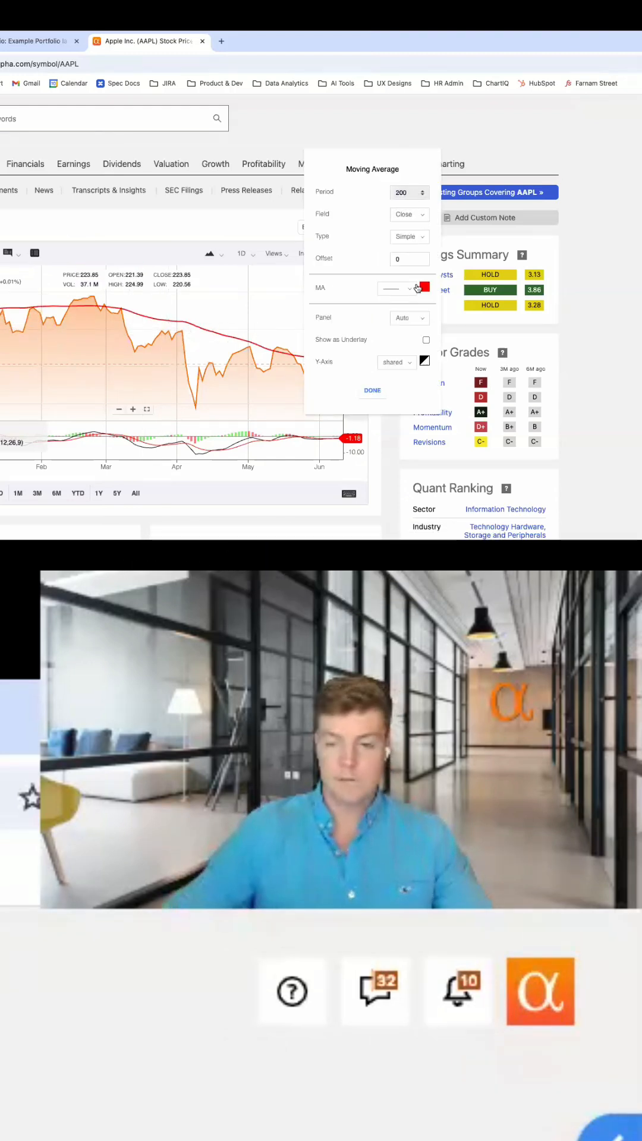
{"action": "left_click", "coordinate": [425, 288]}
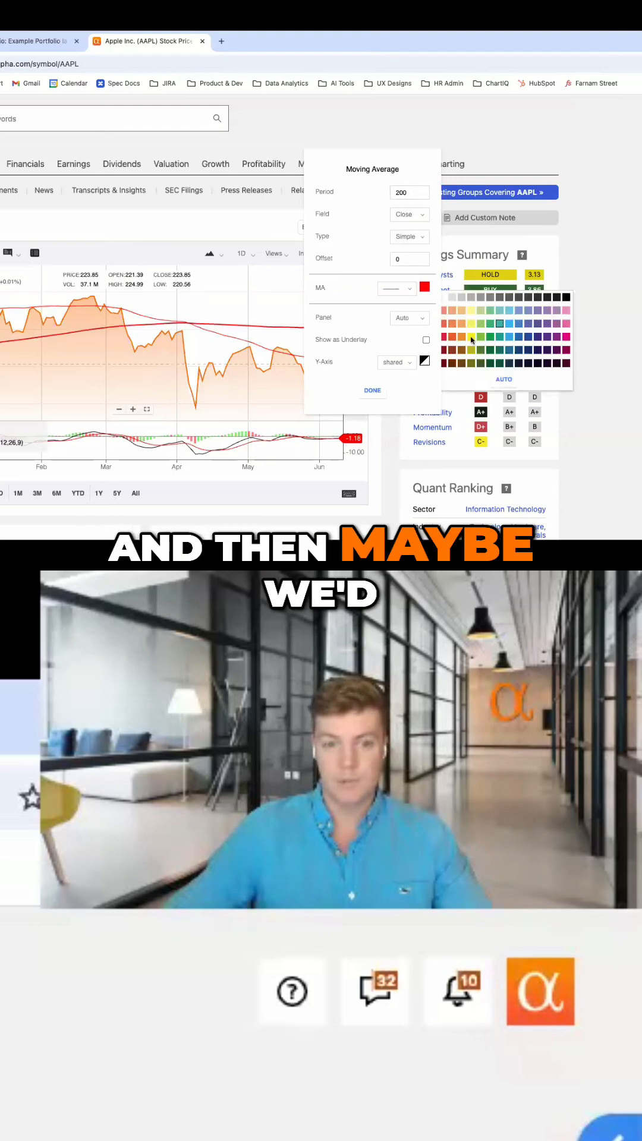
{"action": "left_click", "coordinate": [372, 390]}
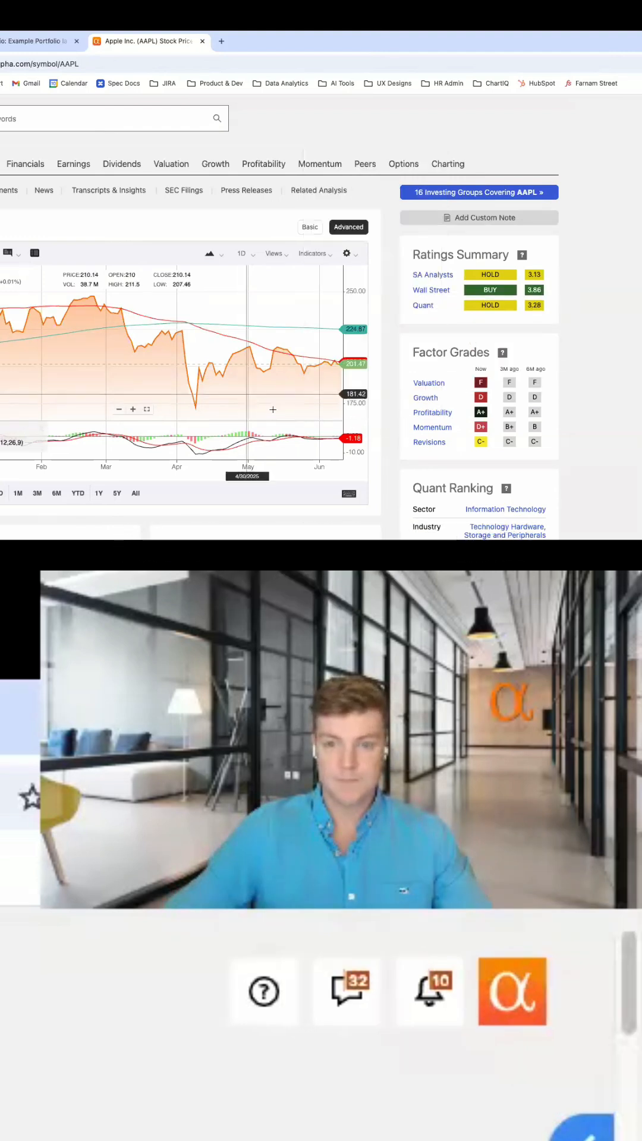